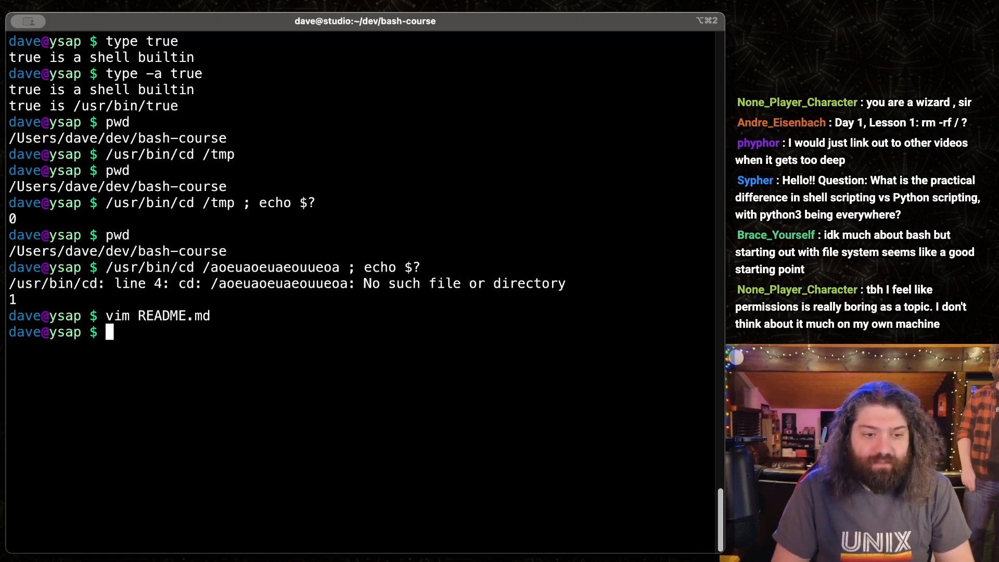
{"action": "type", "text": "ls"}
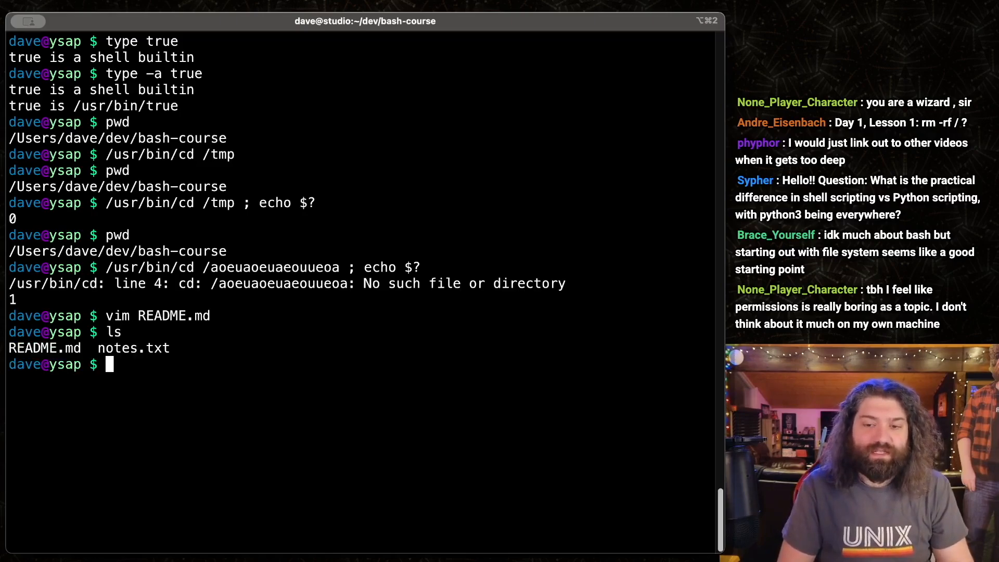
{"action": "type", "text": "vim foo"}
{"action": "type", "text": "#!/"}
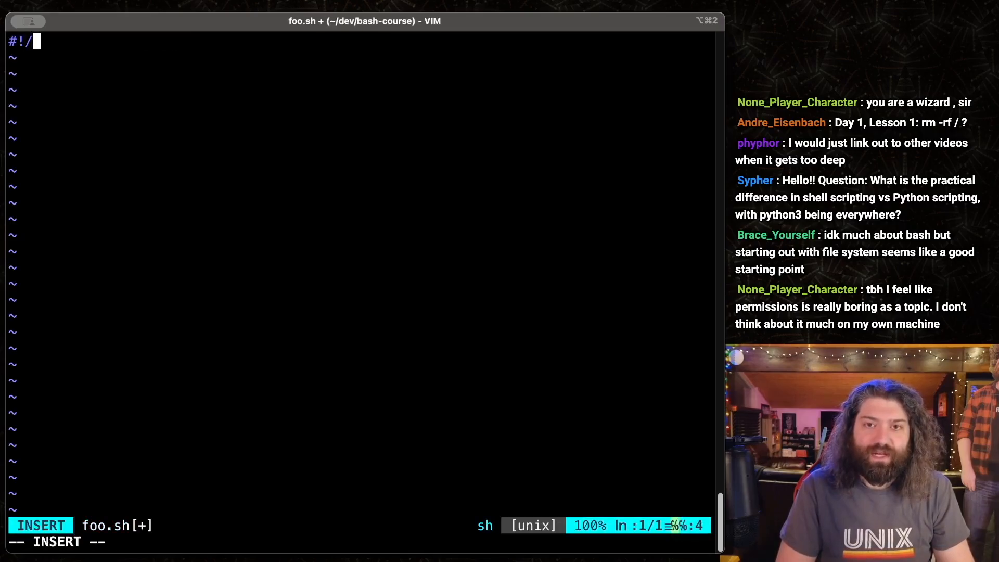
{"action": "type", "text": "bin/"}
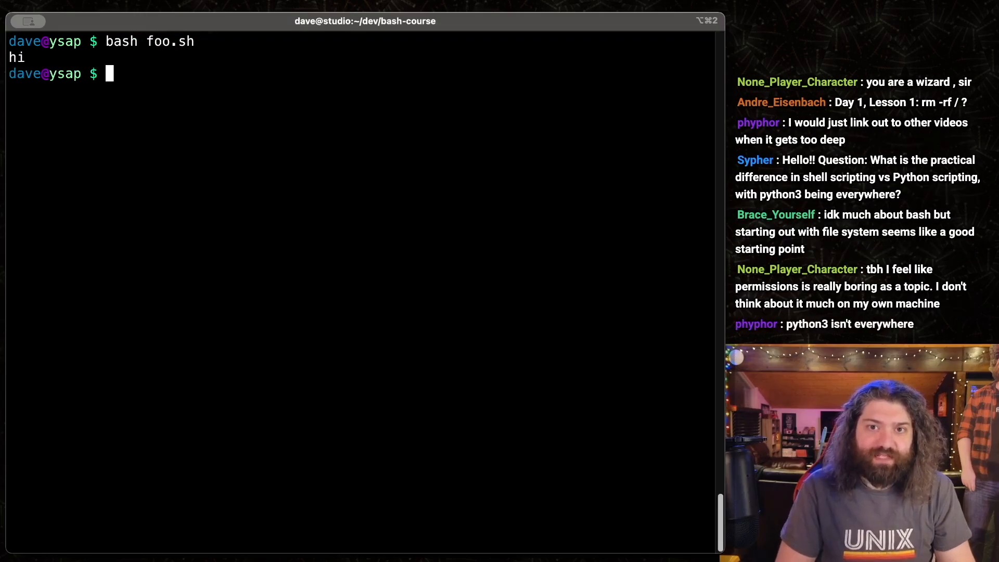
{"action": "type", "text": "./s"}
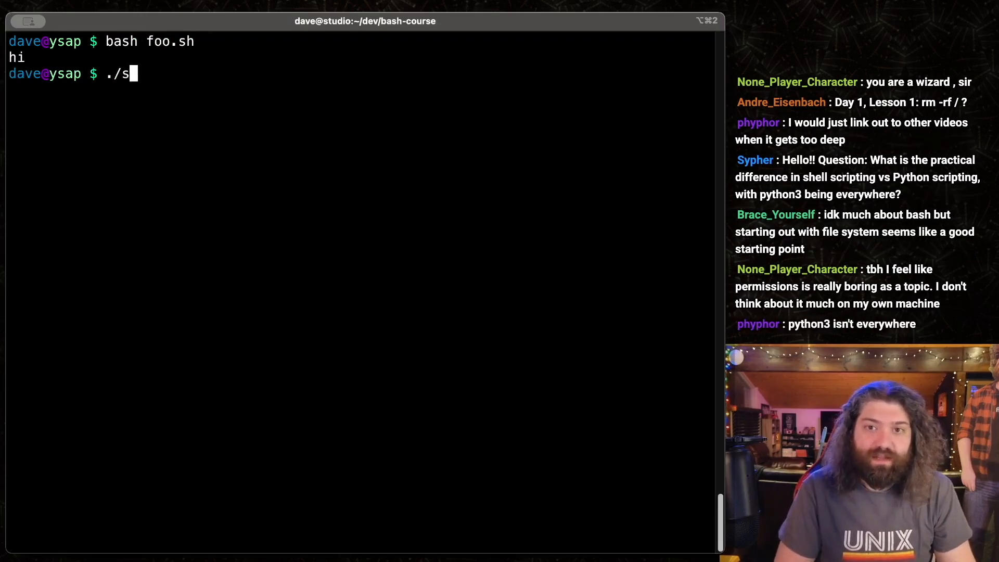
{"action": "type", "text": "oo.sh"}
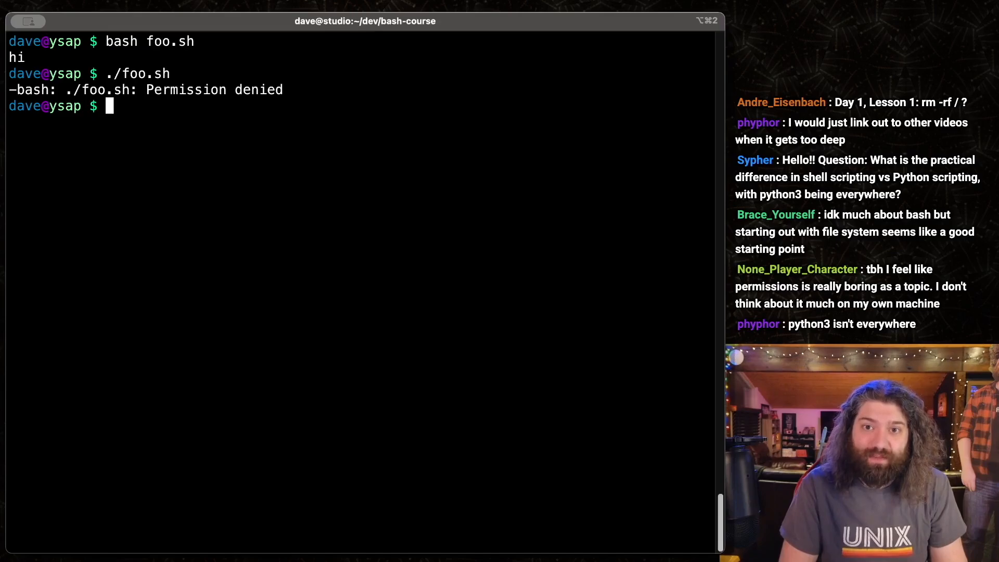
{"action": "type", "text": "bash"}
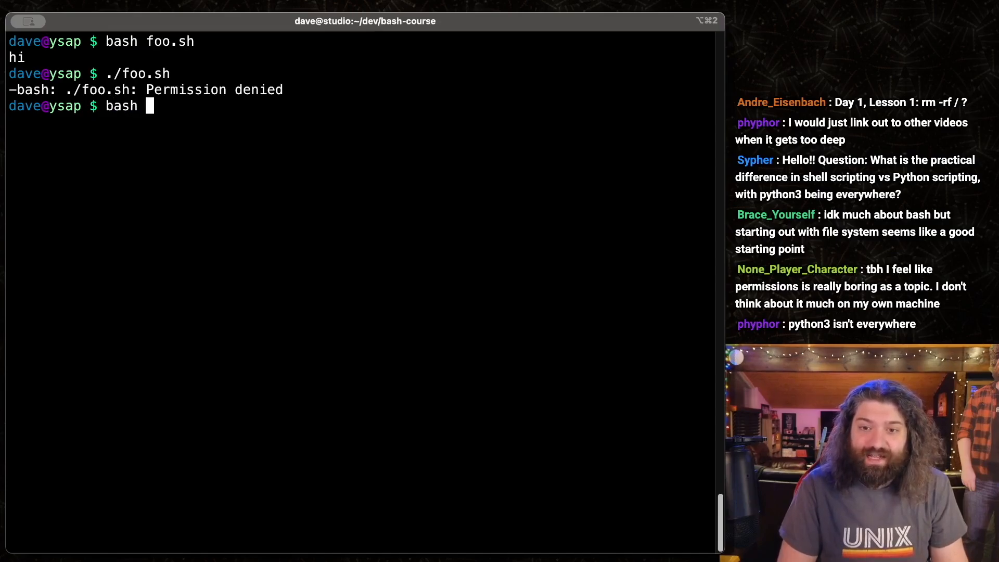
{"action": "type", "text": "foo.sh"}
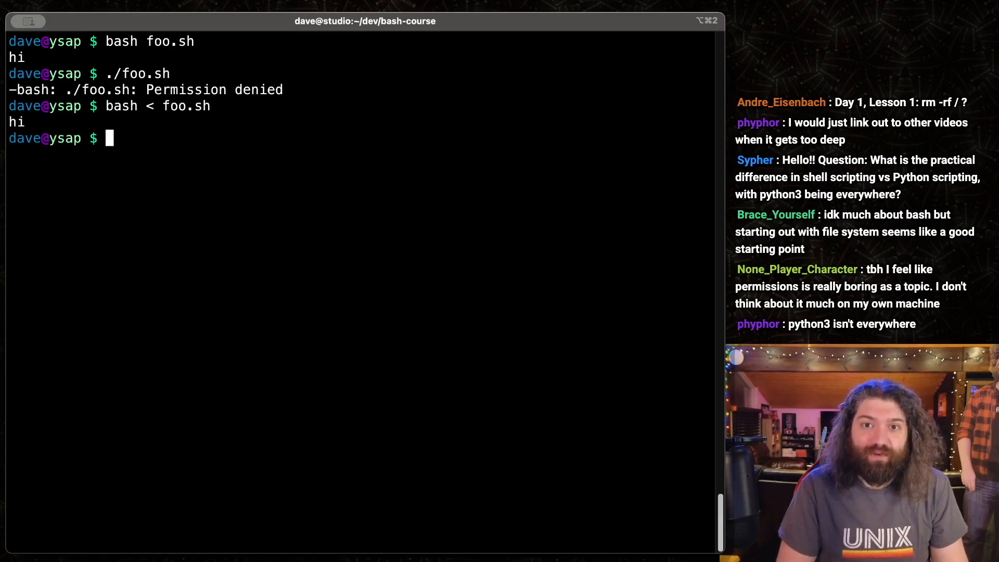
{"action": "type", "text": "cat foo.sh | bash"}
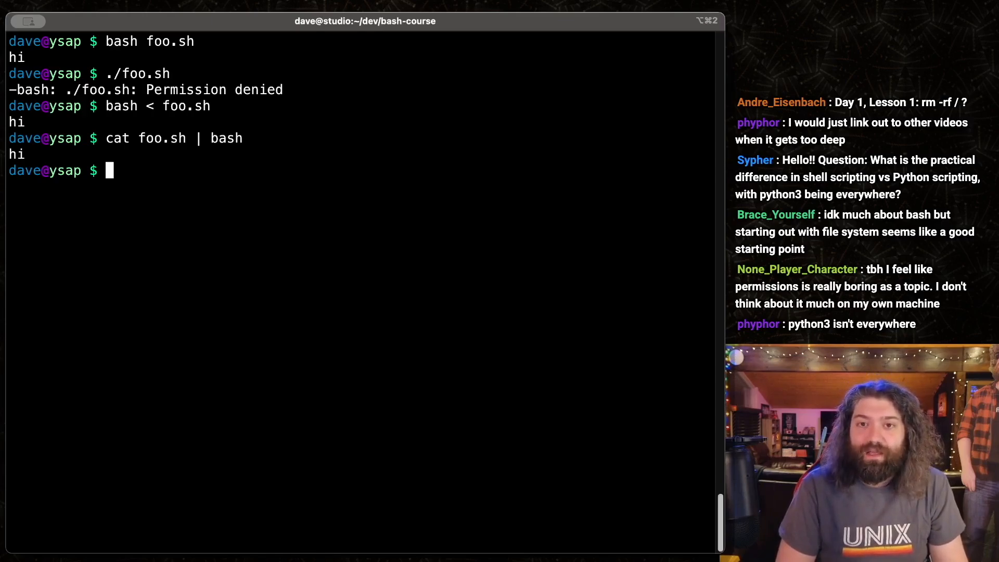
{"action": "type", "text": "./foo.sh"}
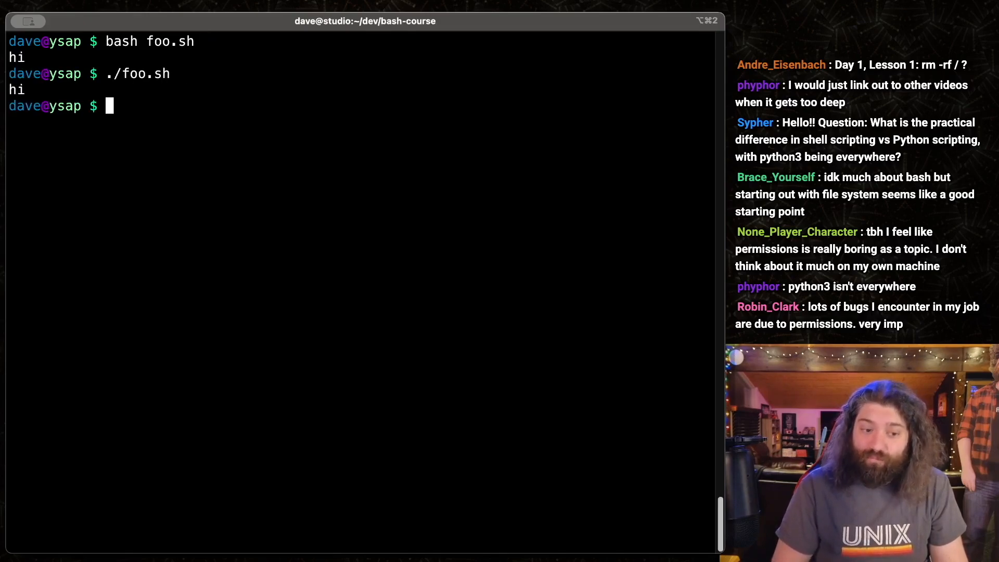
{"action": "type", "text": "vim f"}
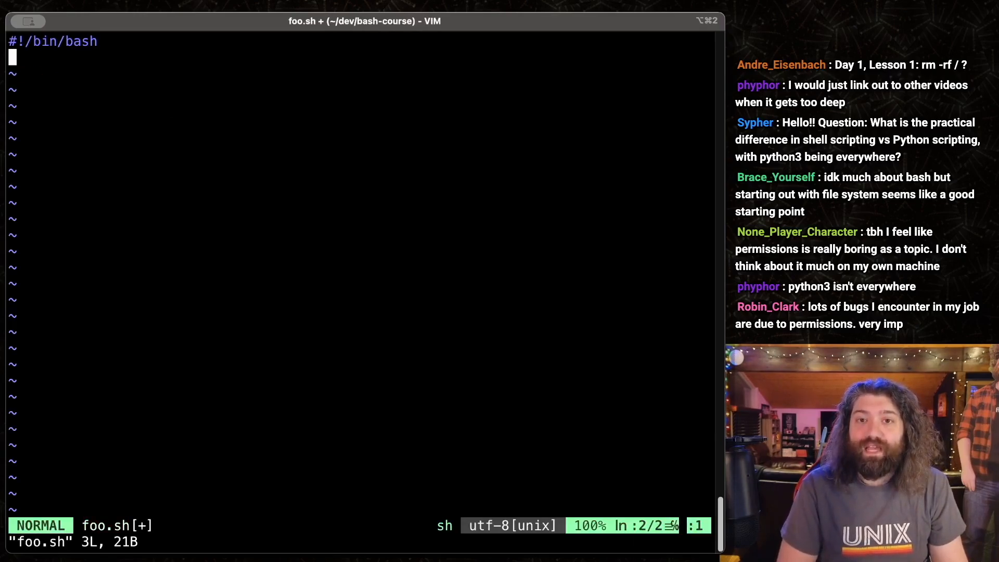
{"action": "type", "text": "declare -A array"}
{"action": "type", "text": "array['foo']="}
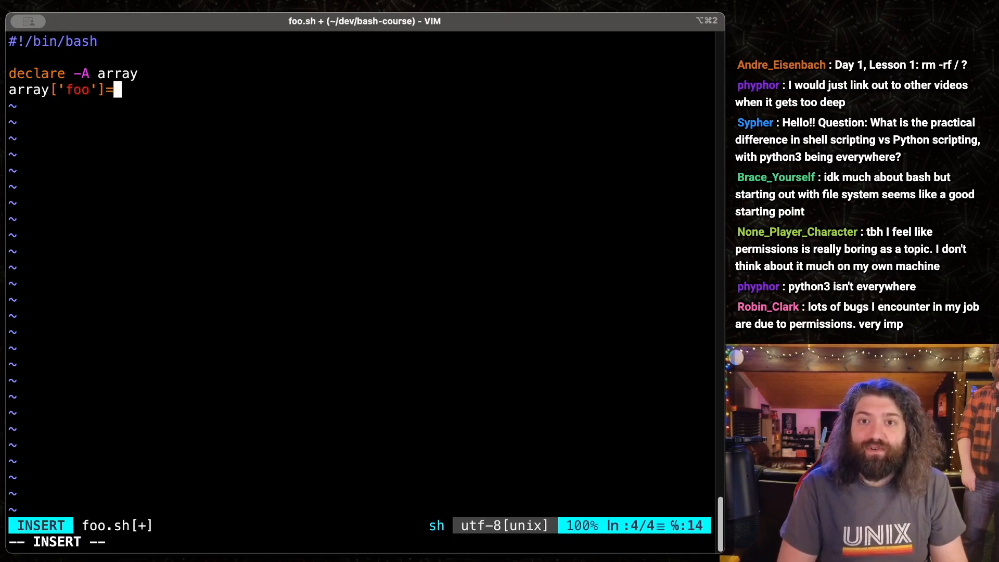
{"action": "type", "text": "'hi'"}
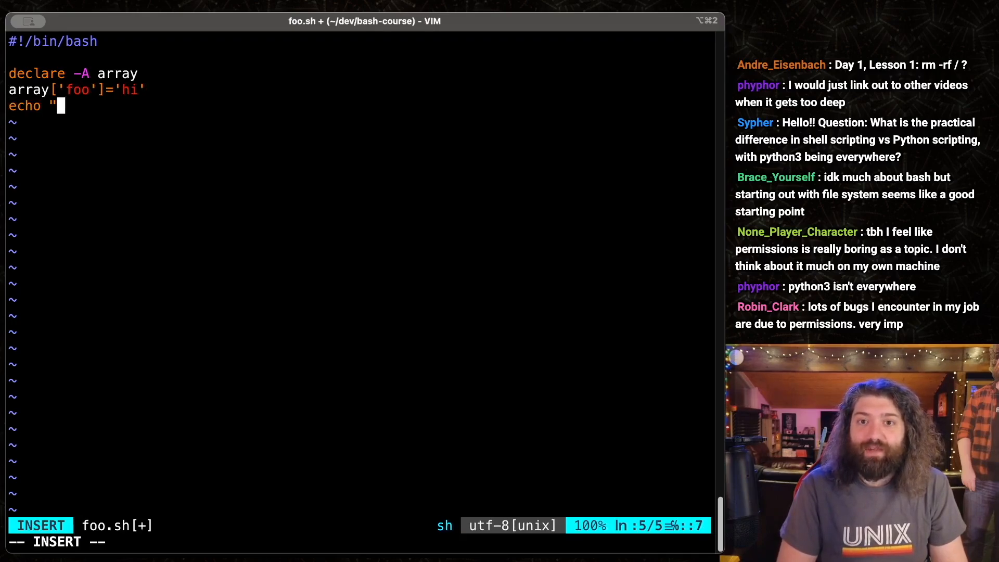
{"action": "type", "text": "${array"}
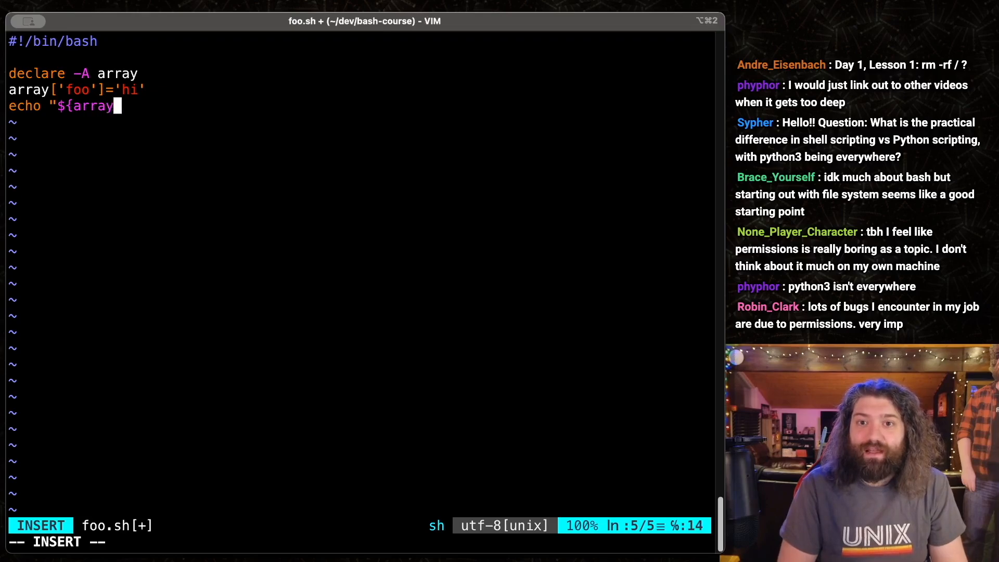
{"action": "type", "text": "["}
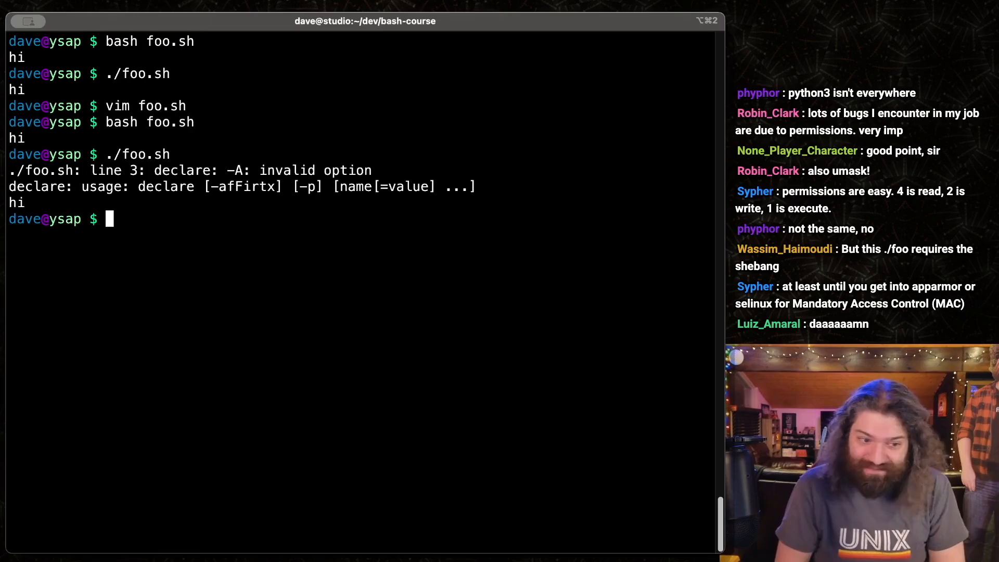
{"action": "type", "text": "vim foo.sh"}
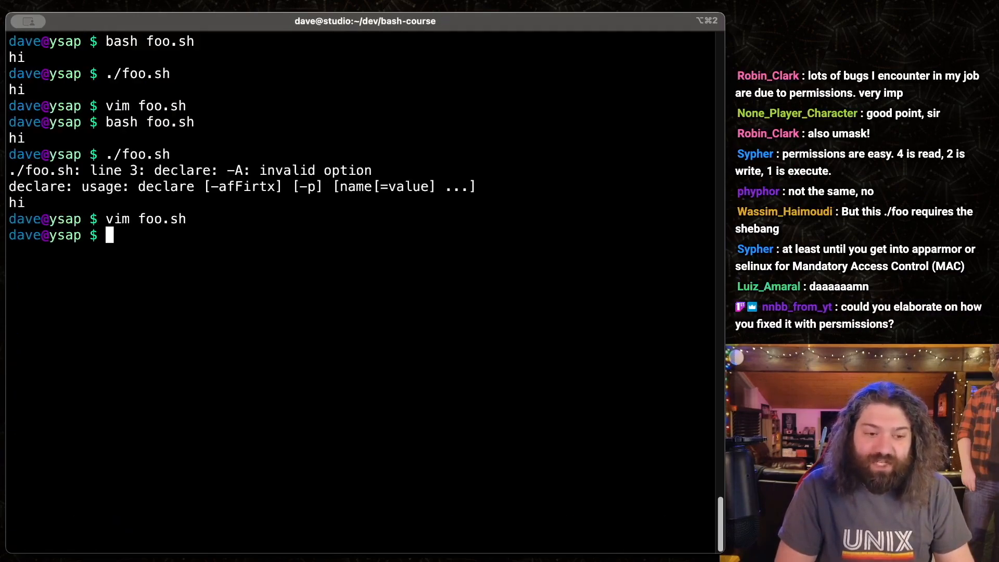
{"action": "type", "text": "/bin/bash"}
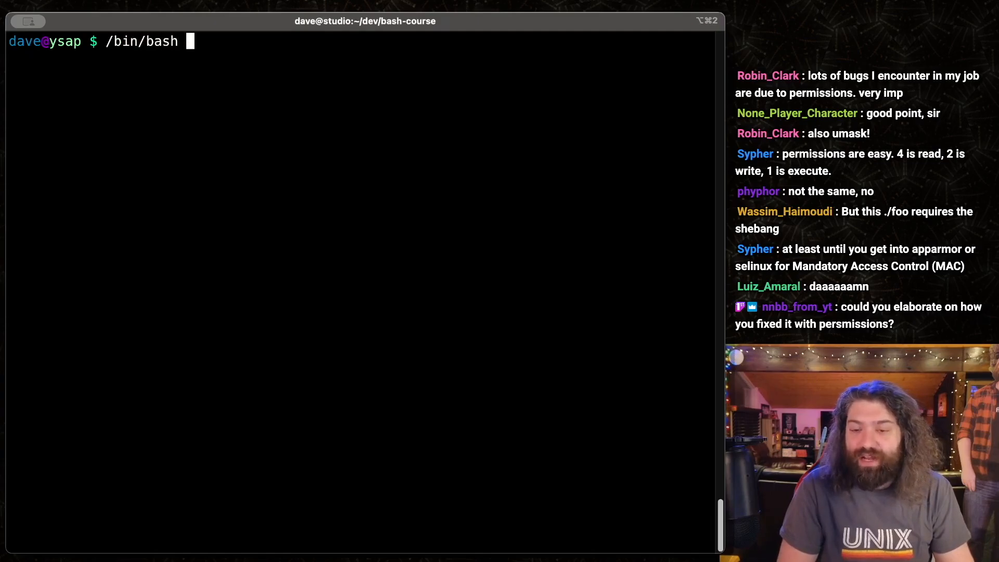
{"action": "type", "text": "foo.sh"}
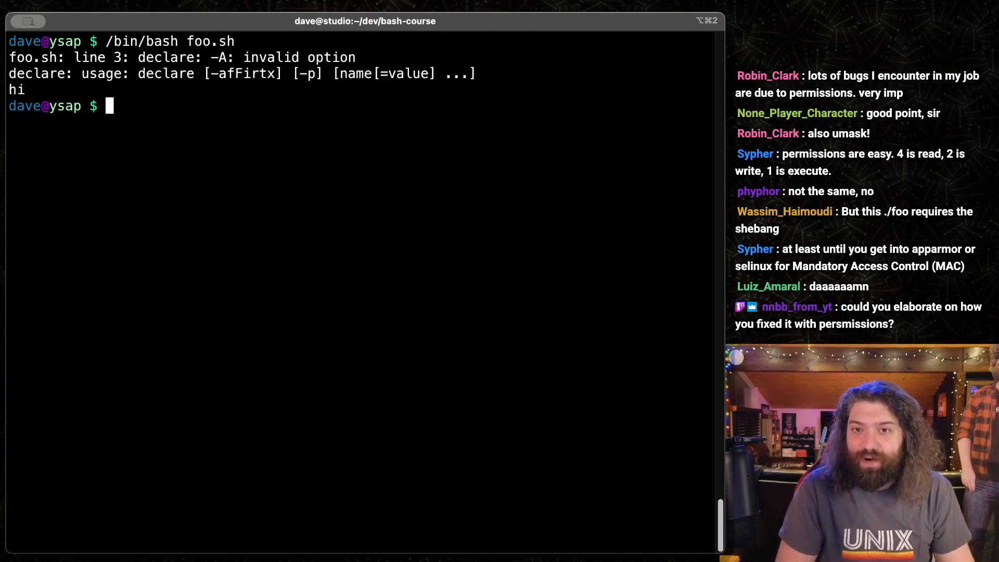
{"action": "type", "text": "trash"}
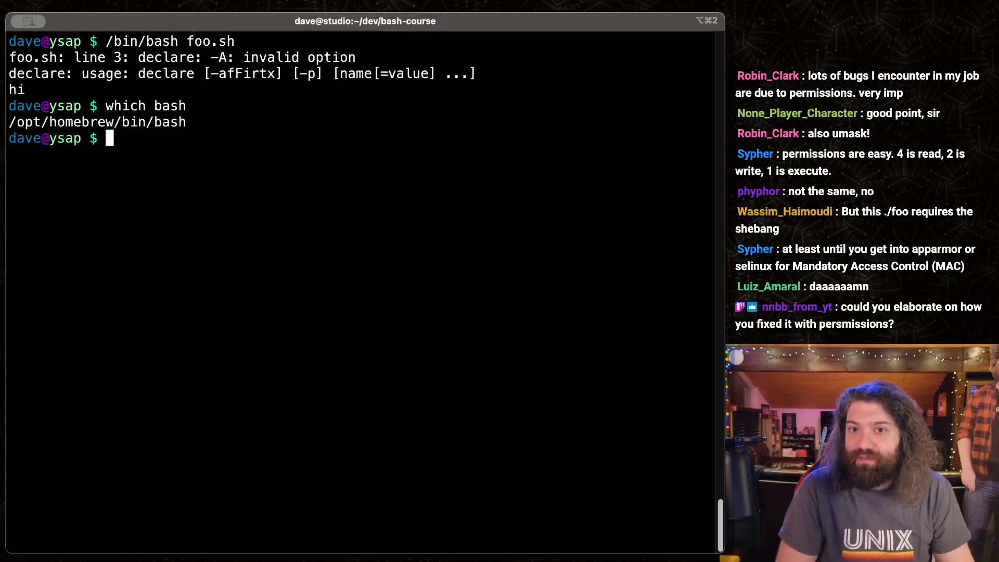
{"action": "type", "text": "/opt/homebrew/bin/bash foo.sh"}
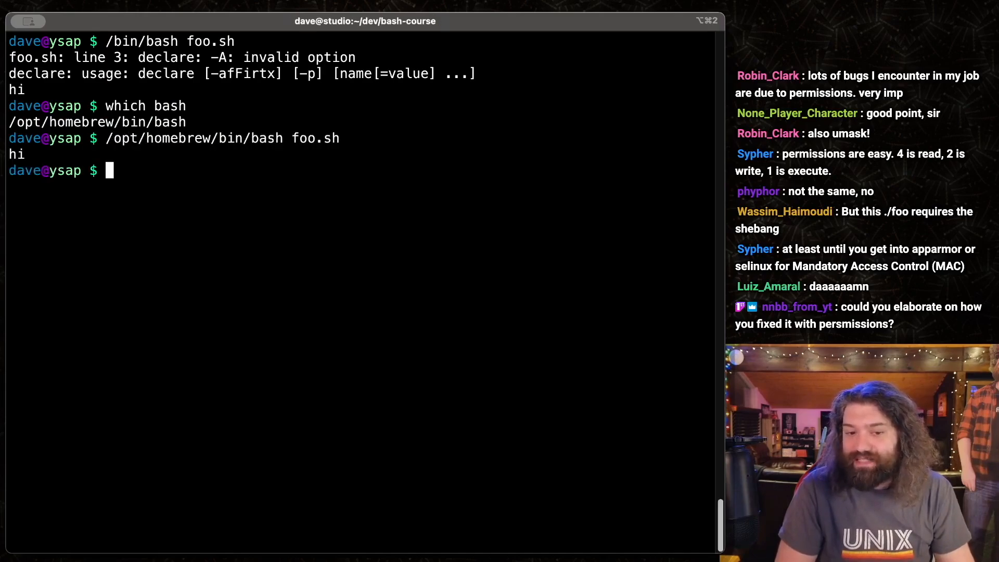
{"action": "type", "text": "vim foo.sh"}
{"action": "type", "text": "#!/usr/bin/env bash"}
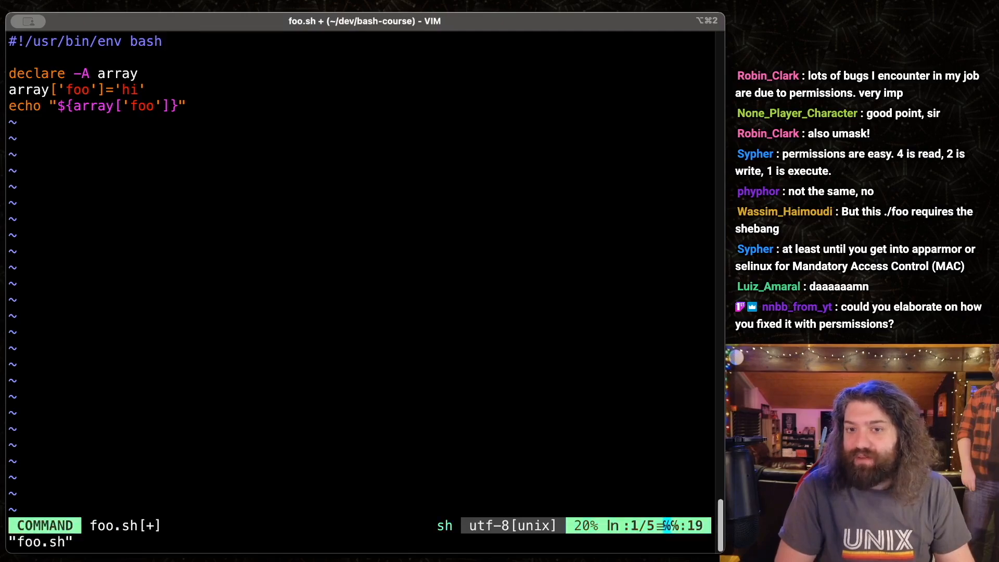
{"action": "type", "text": "/bin/bash foo.sh"}
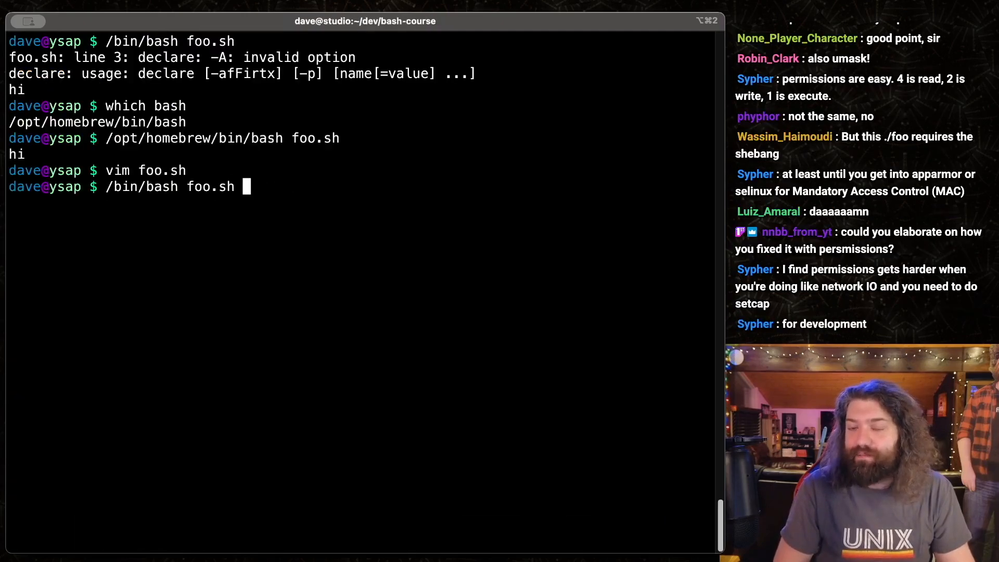